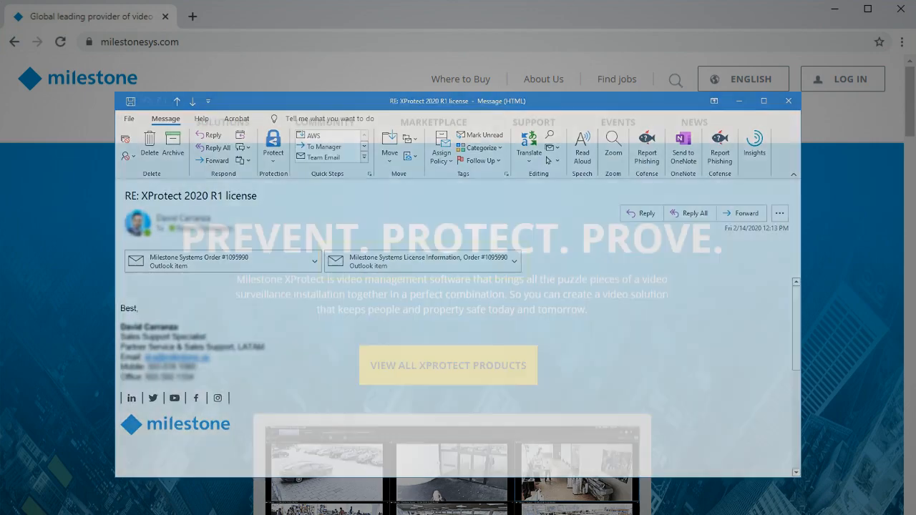
- Log in to My Milestone with the saved credentials and reach the portal welcome page
{"action": "left_click", "coordinate": [787, 100]}
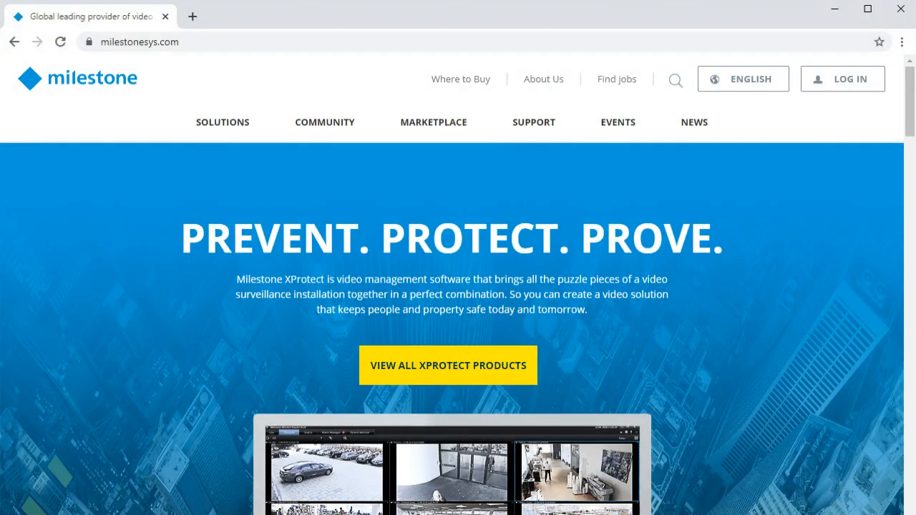
{"action": "mouse_move", "coordinate": [318, 198]}
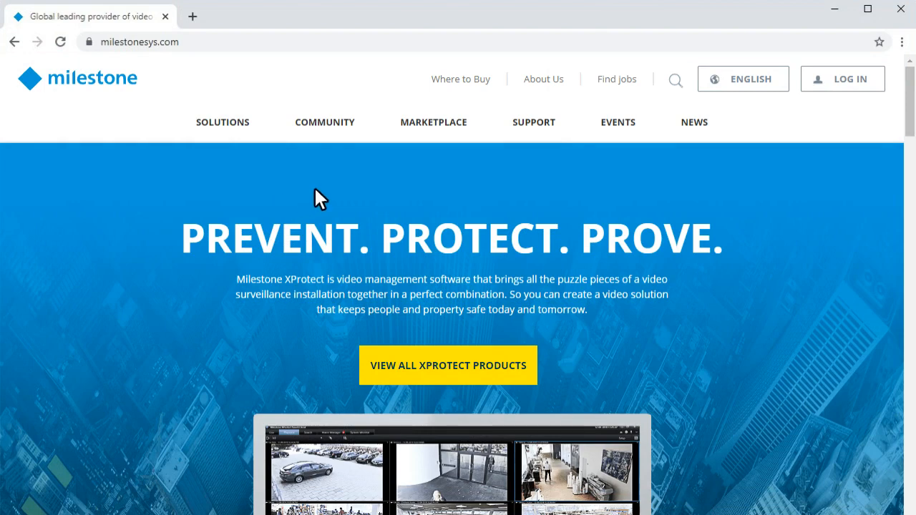
{"action": "left_click", "coordinate": [827, 88]}
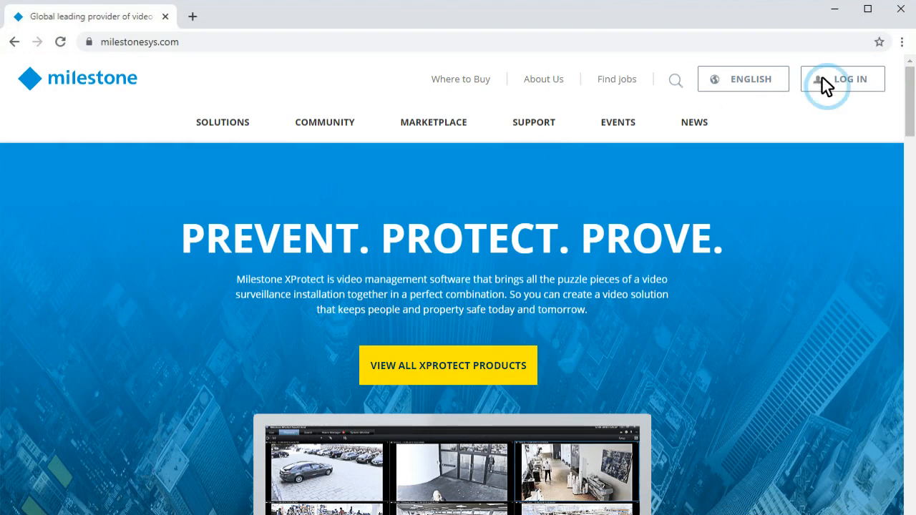
{"action": "left_click", "coordinate": [842, 78]}
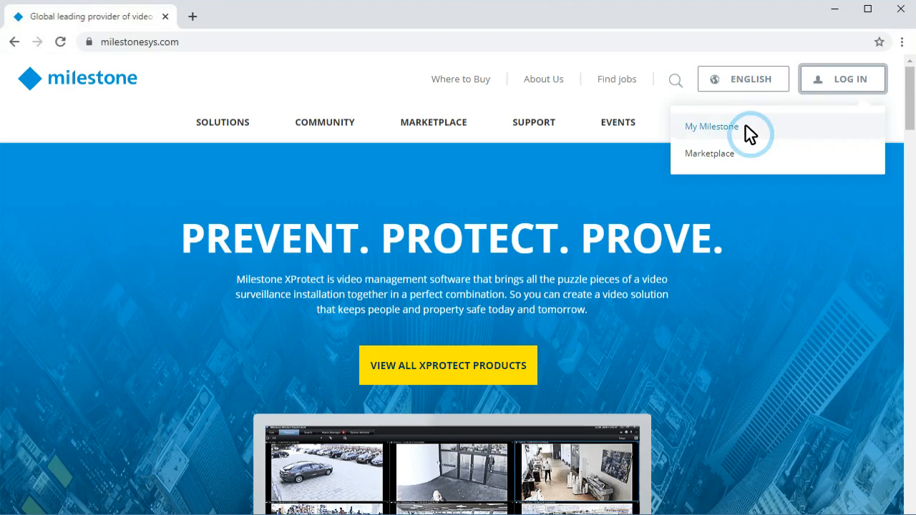
{"action": "left_click", "coordinate": [712, 126]}
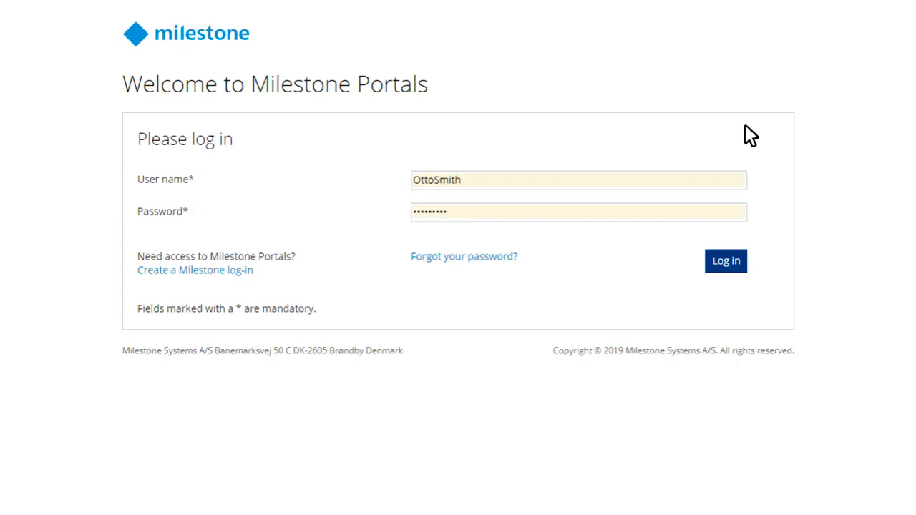
{"action": "left_click", "coordinate": [724, 260]}
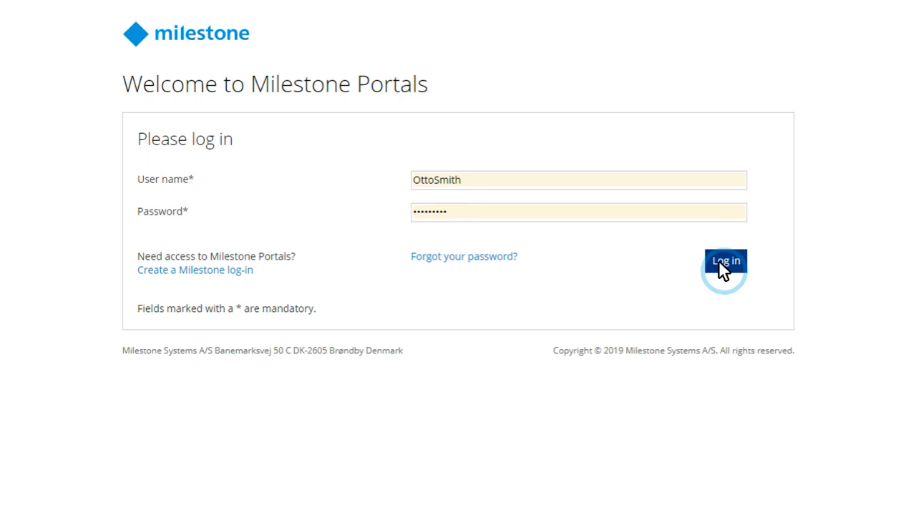
{"action": "left_click", "coordinate": [724, 260]}
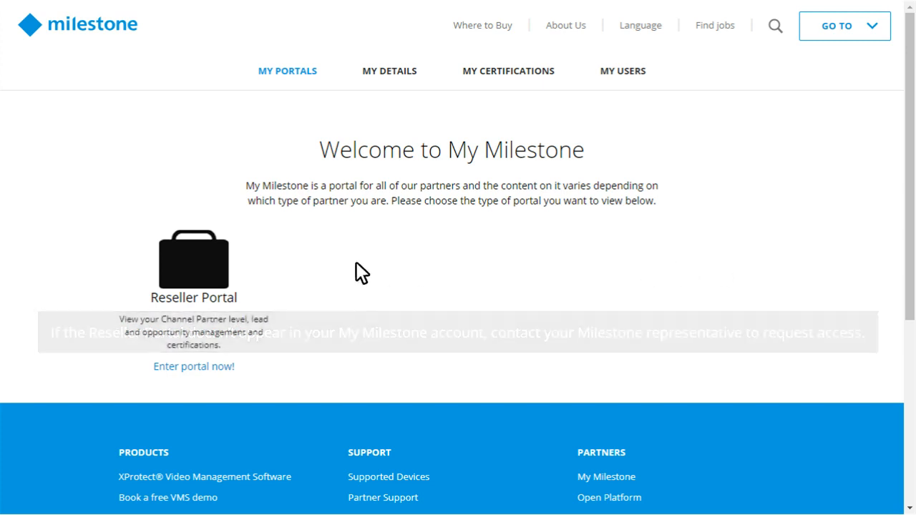
- Enter the Reseller Portal and launch Software Registration to reach the Customer Dashboard login
{"action": "left_click", "coordinate": [193, 366]}
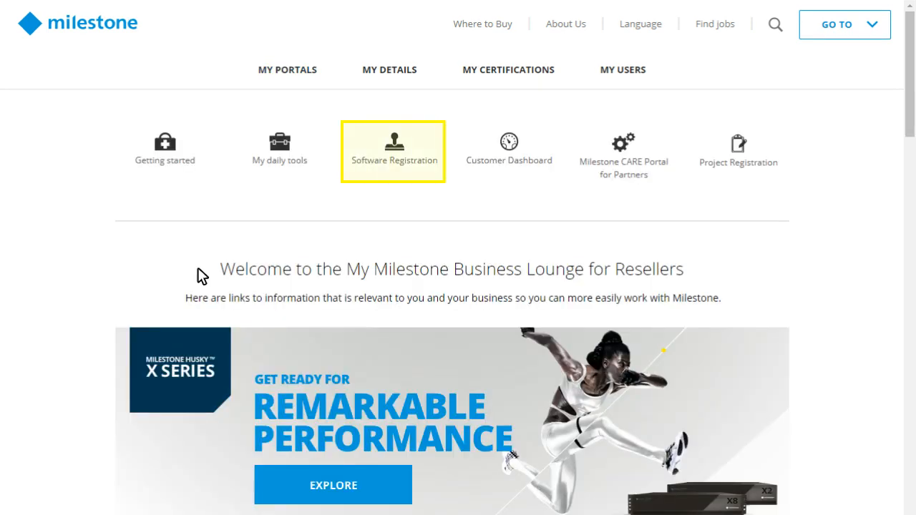
{"action": "left_click", "coordinate": [394, 146]}
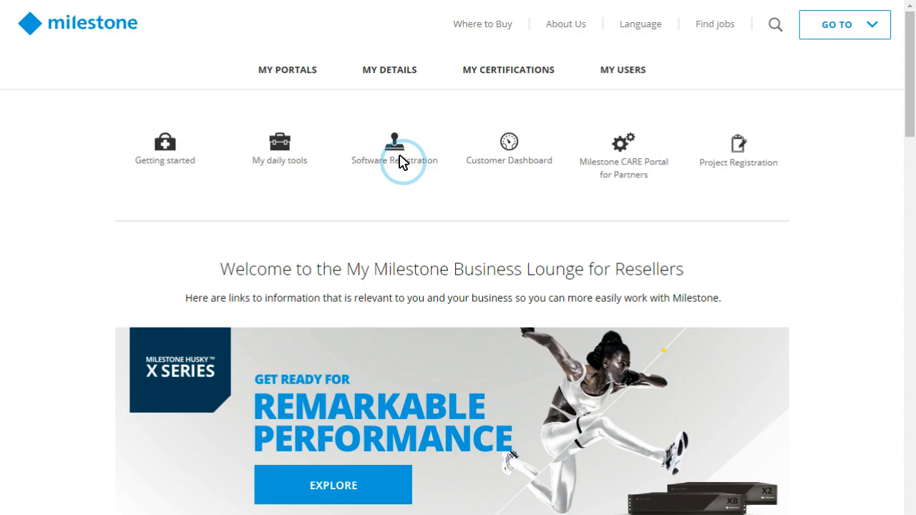
{"action": "left_click", "coordinate": [395, 142]}
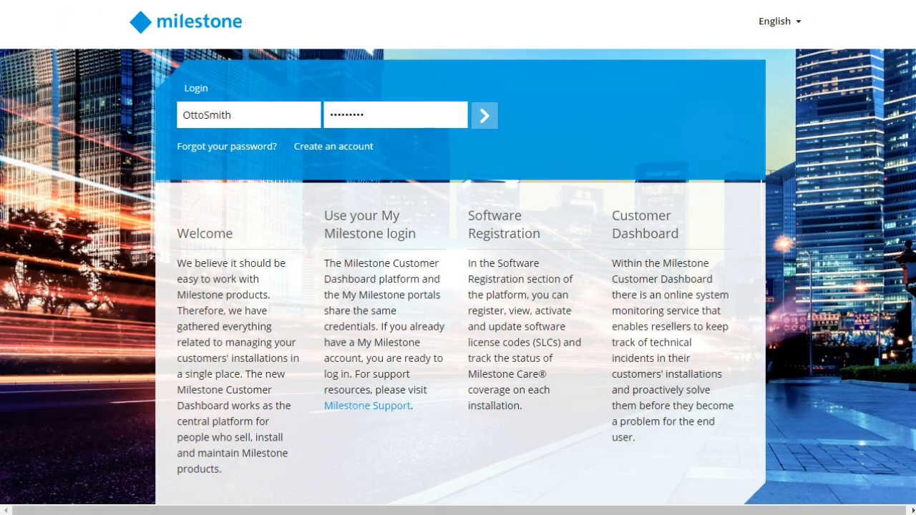
{"action": "mouse_move", "coordinate": [409, 168]}
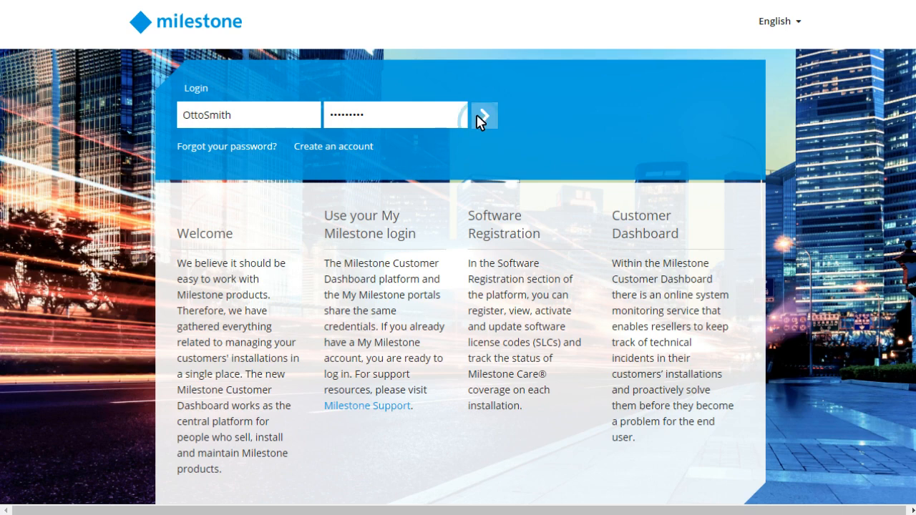
- Sign in to the Customer Dashboard and show the Licenses list of customer SLCs
{"action": "left_click", "coordinate": [484, 115]}
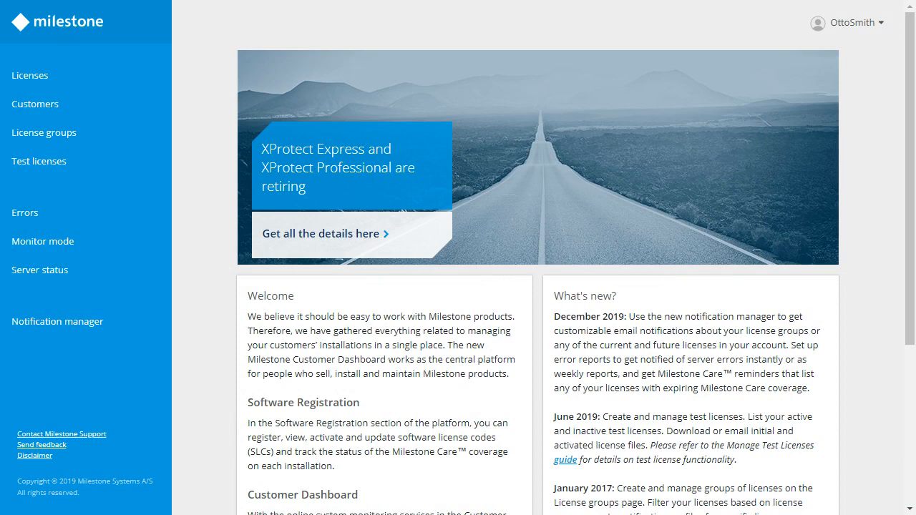
{"action": "mouse_move", "coordinate": [478, 126]}
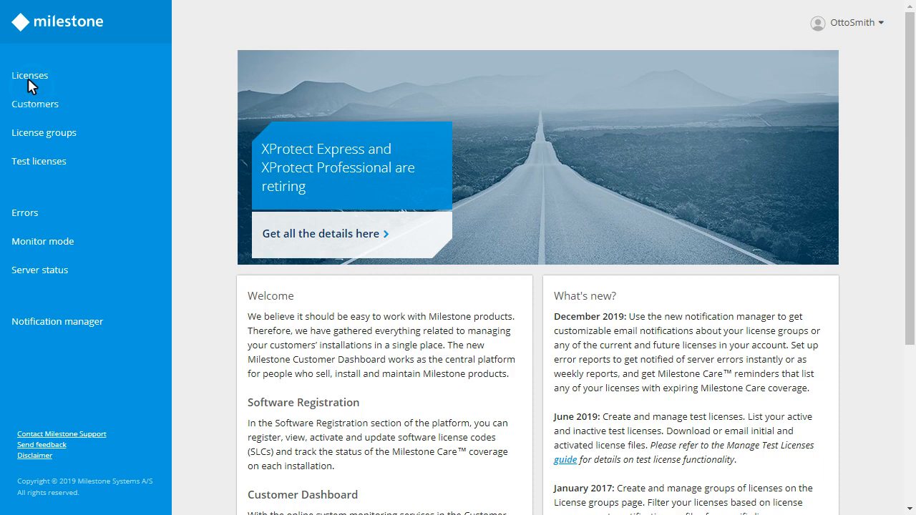
{"action": "left_click", "coordinate": [31, 74]}
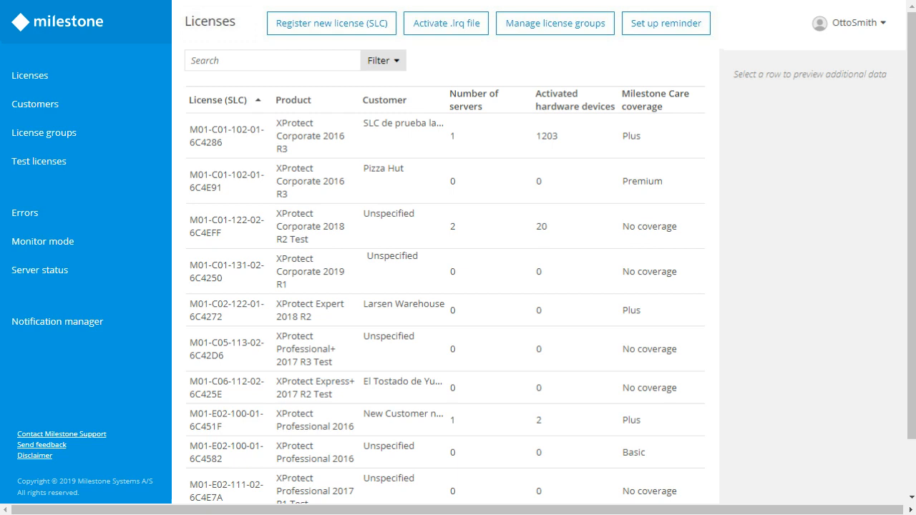
{"action": "left_click", "coordinate": [272, 60]}
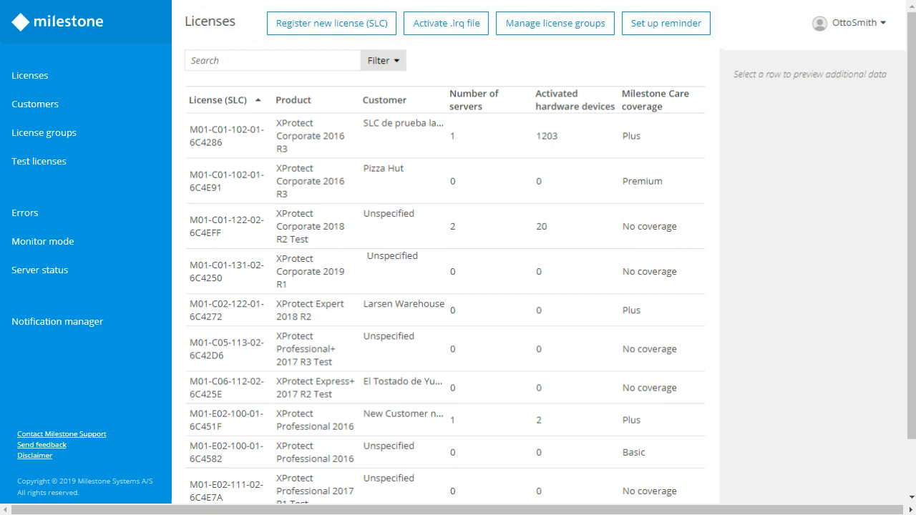
{"action": "left_click", "coordinate": [324, 272]}
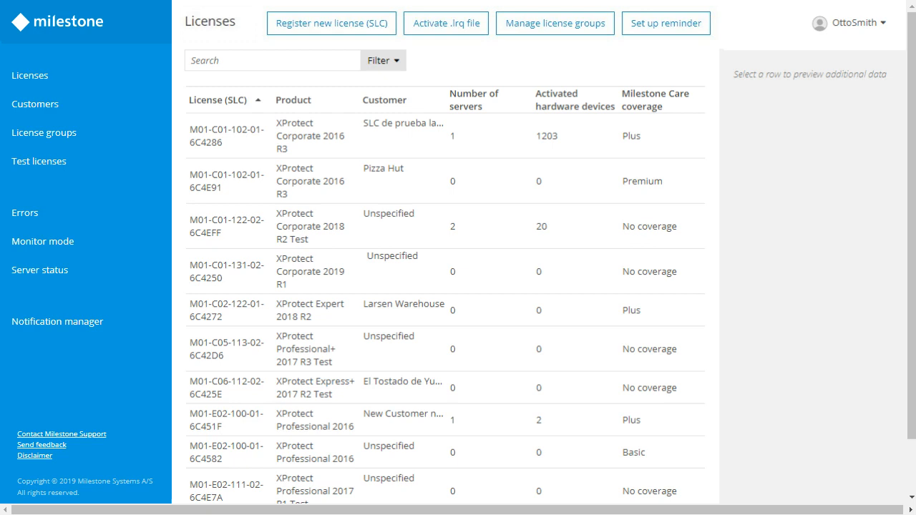
{"action": "mouse_move", "coordinate": [30, 74]}
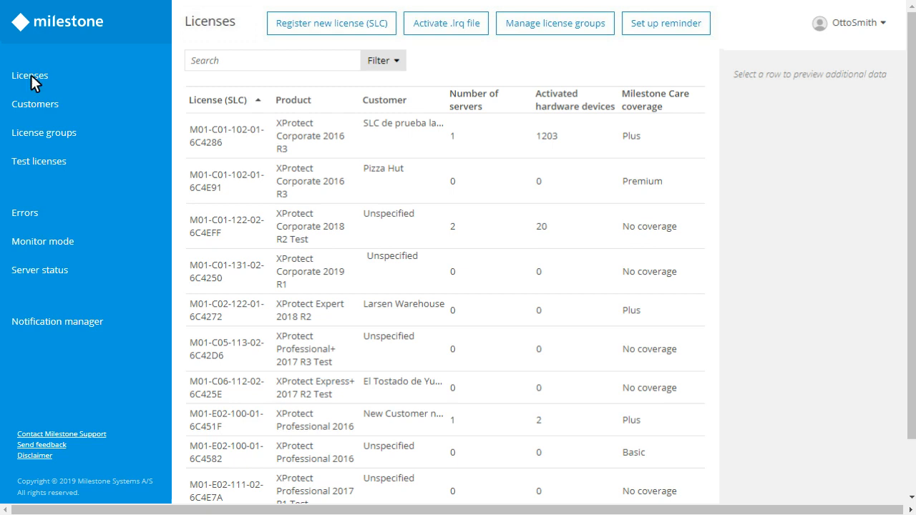
{"action": "left_click", "coordinate": [249, 278]}
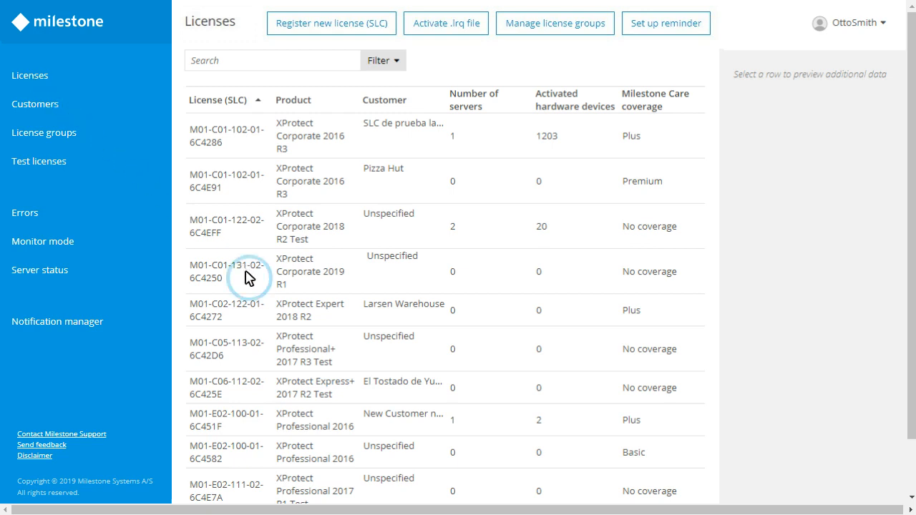
{"action": "left_click", "coordinate": [246, 272]}
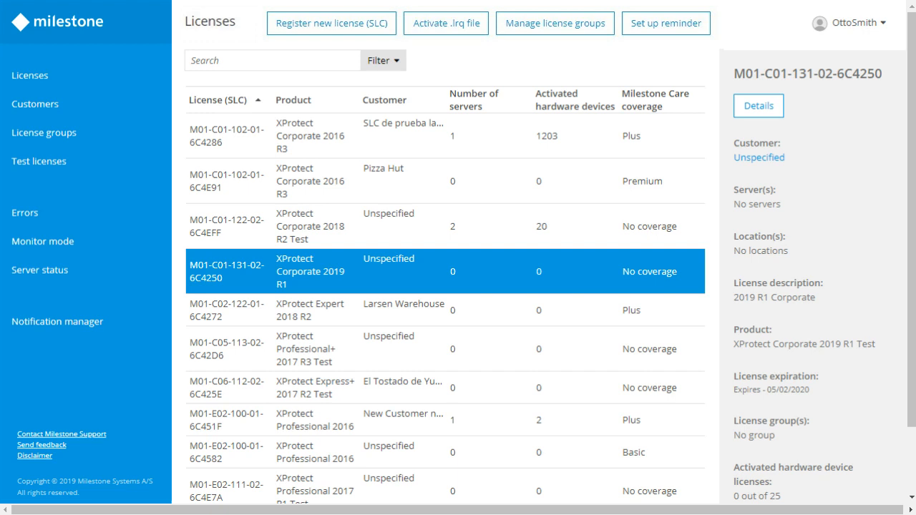
{"action": "mouse_move", "coordinate": [230, 279]}
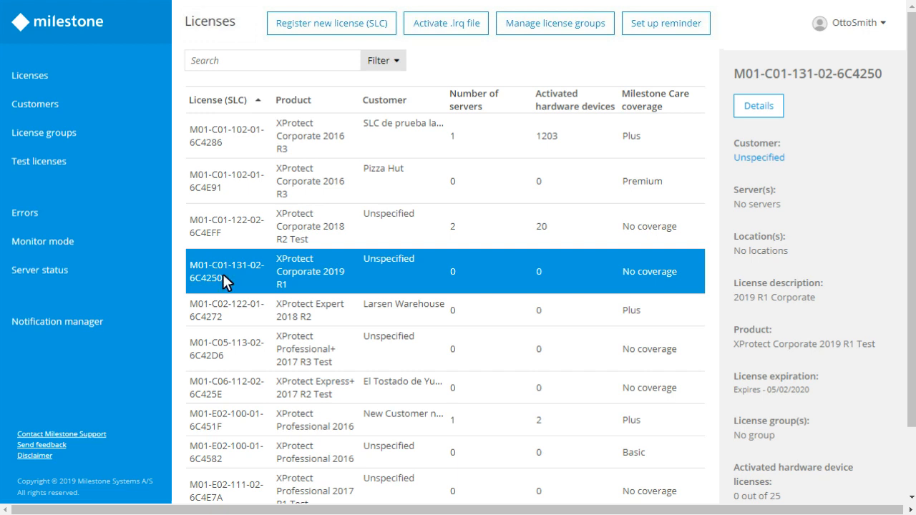
{"action": "mouse_move", "coordinate": [618, 155]}
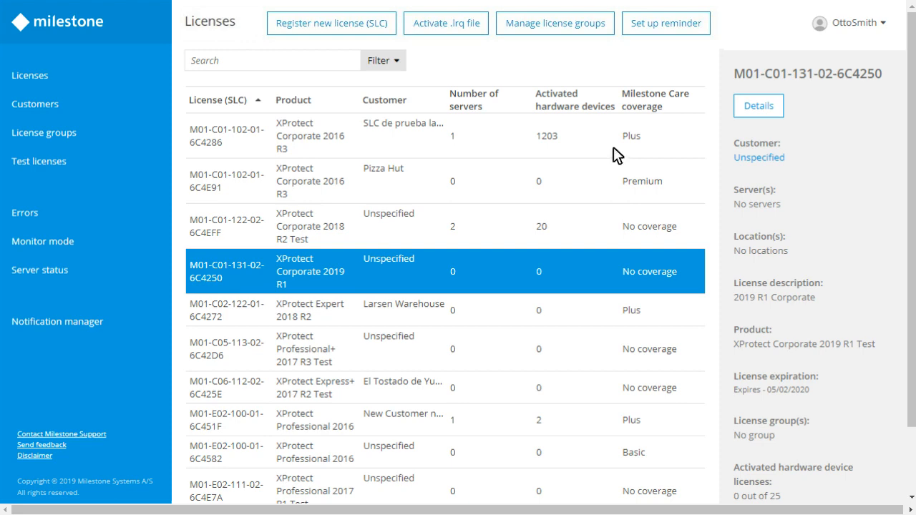
- Set the license's customer to Larsen Warehouse and save the assignment
{"action": "left_click", "coordinate": [759, 106]}
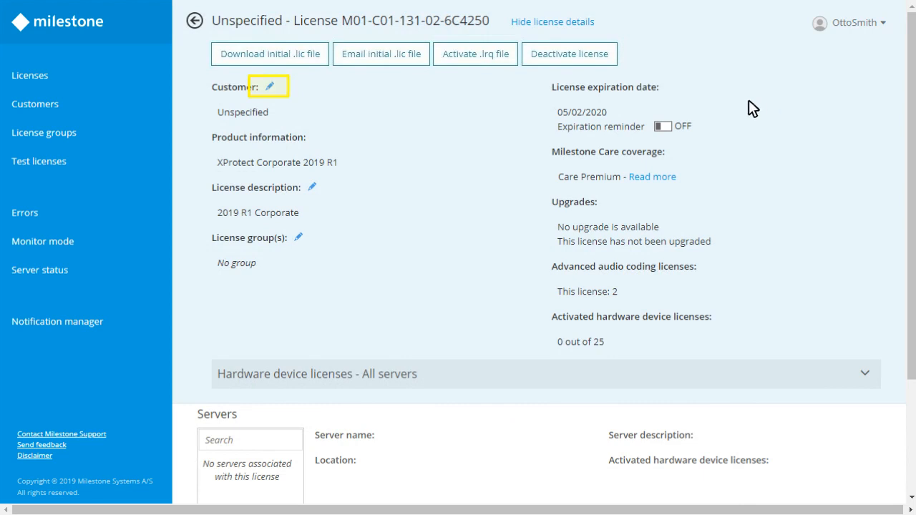
{"action": "left_click", "coordinate": [277, 86]}
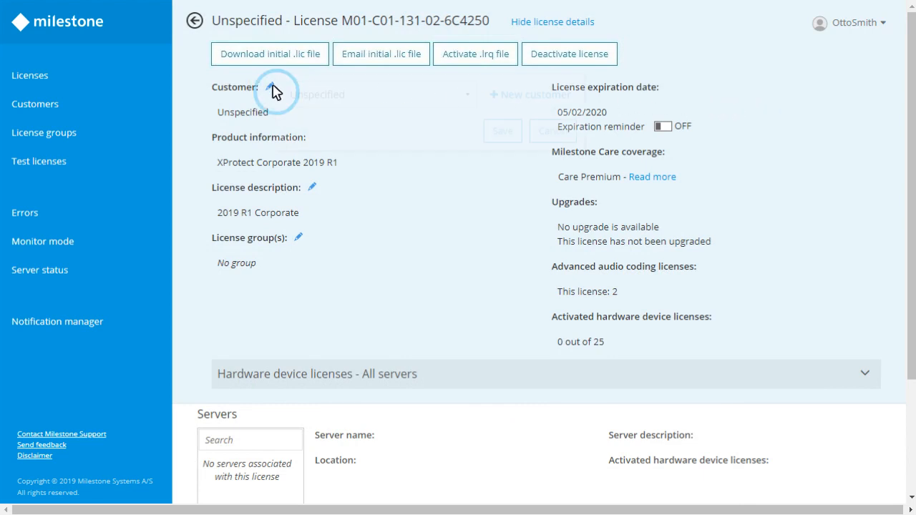
{"action": "left_click", "coordinate": [279, 91]}
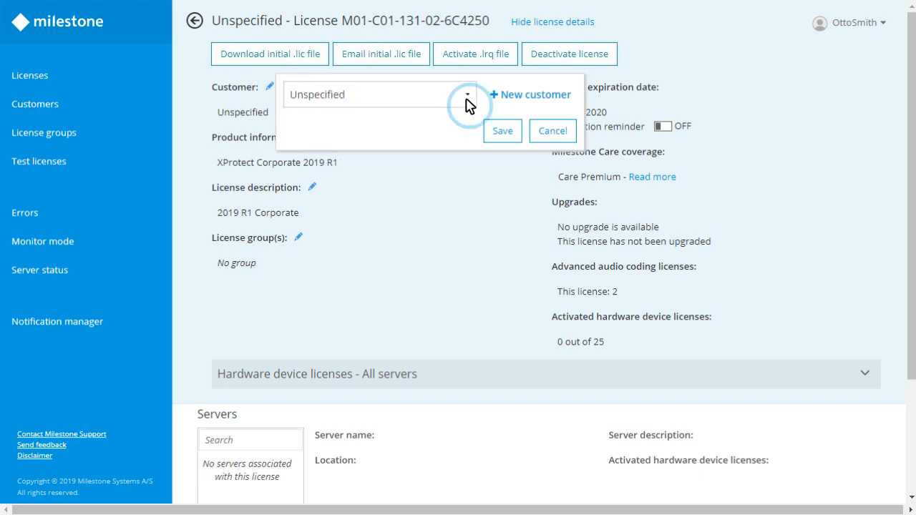
{"action": "left_click", "coordinate": [464, 94]}
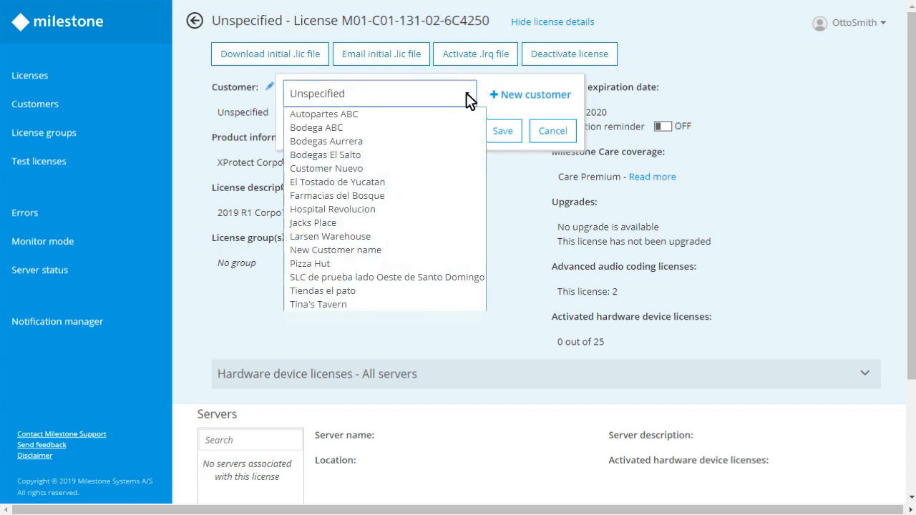
{"action": "mouse_move", "coordinate": [344, 244]}
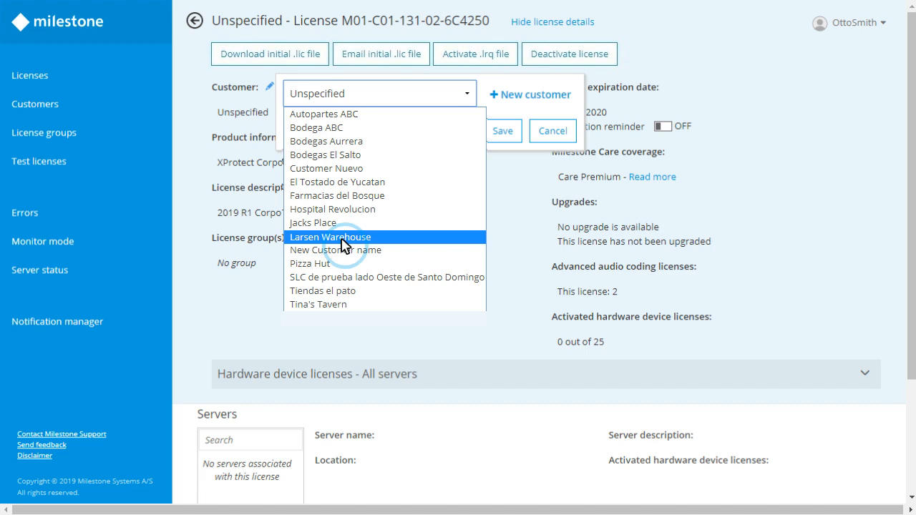
{"action": "left_click", "coordinate": [331, 238]}
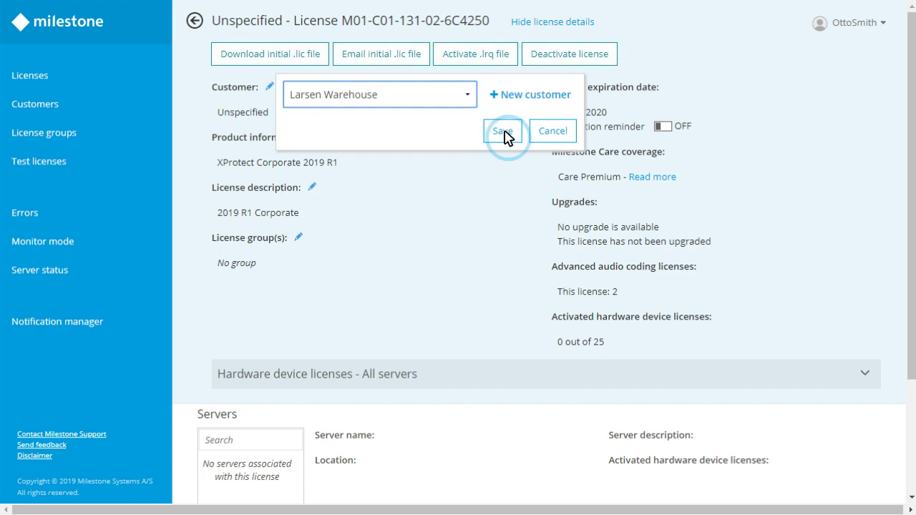
{"action": "left_click", "coordinate": [503, 132]}
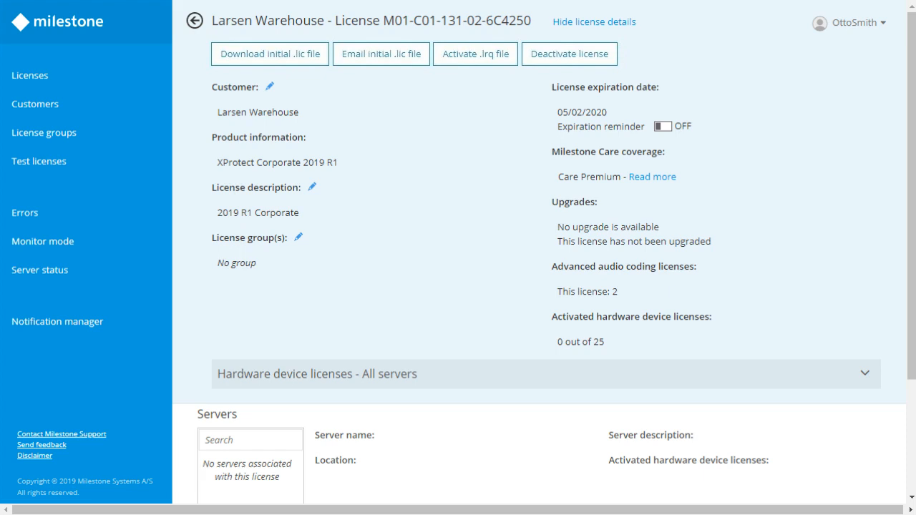
{"action": "left_click", "coordinate": [475, 54]}
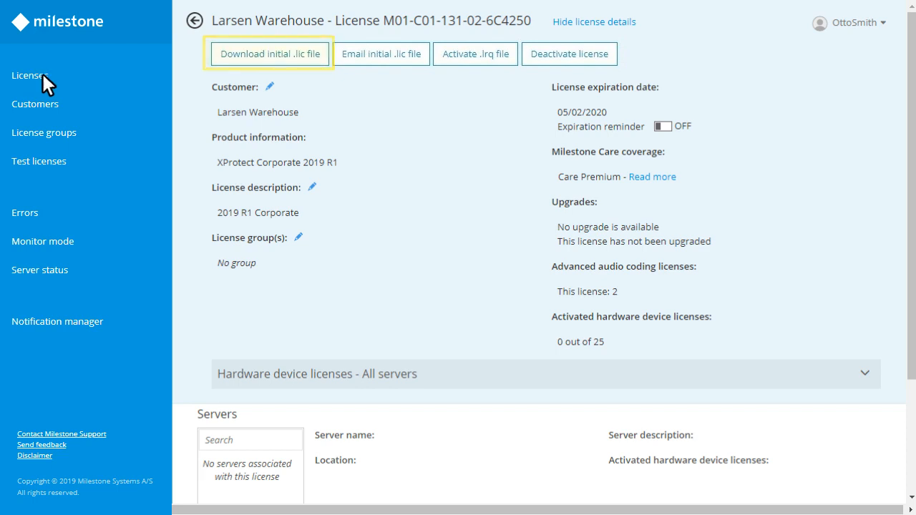
- Download the initial .lic file for M01-C01-131-02-6C4250 to USB STICK (E:)
{"action": "left_click", "coordinate": [268, 54]}
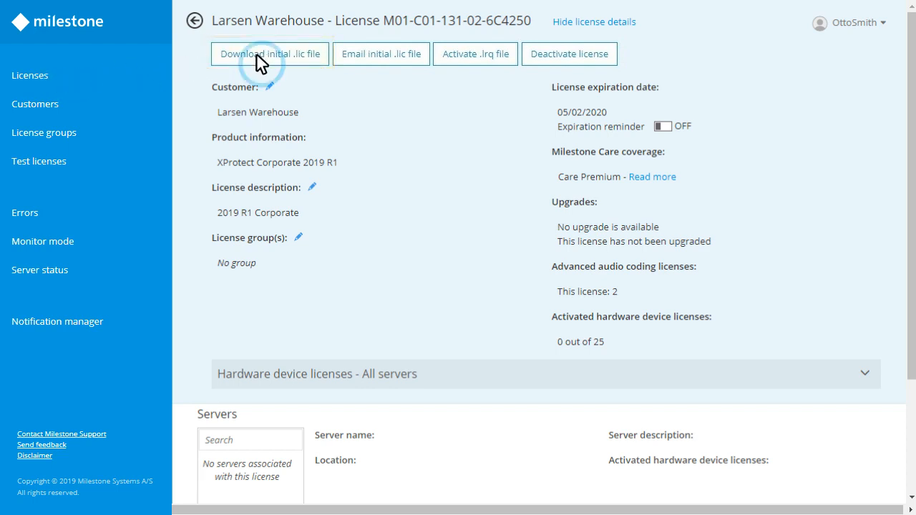
{"action": "left_click", "coordinate": [260, 55]}
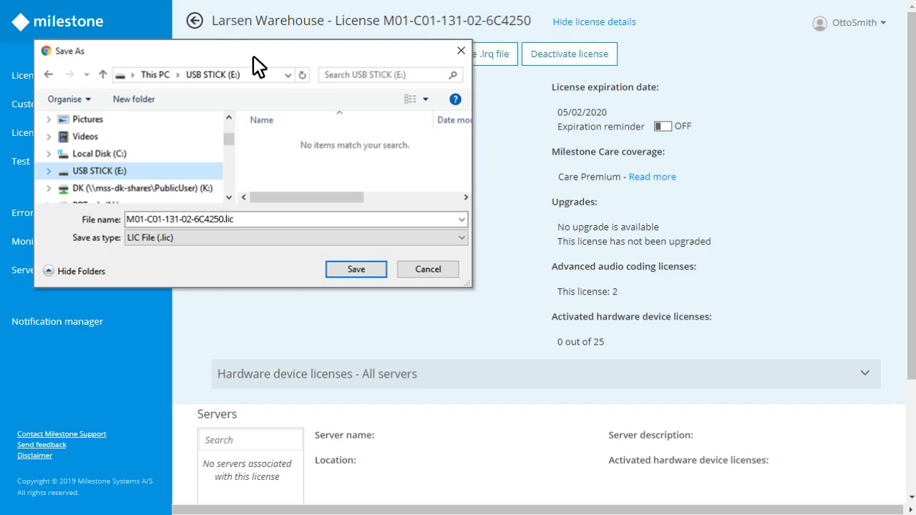
{"action": "left_click", "coordinate": [355, 269]}
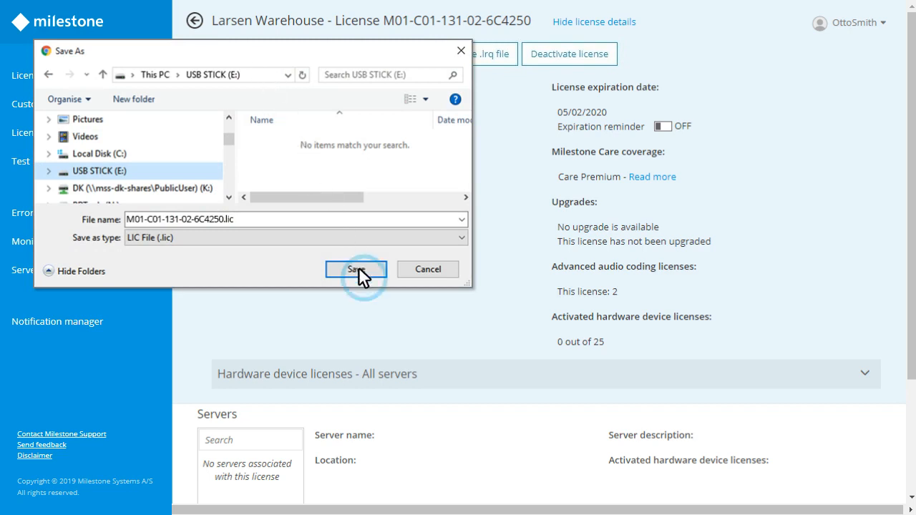
{"action": "left_click", "coordinate": [355, 270]}
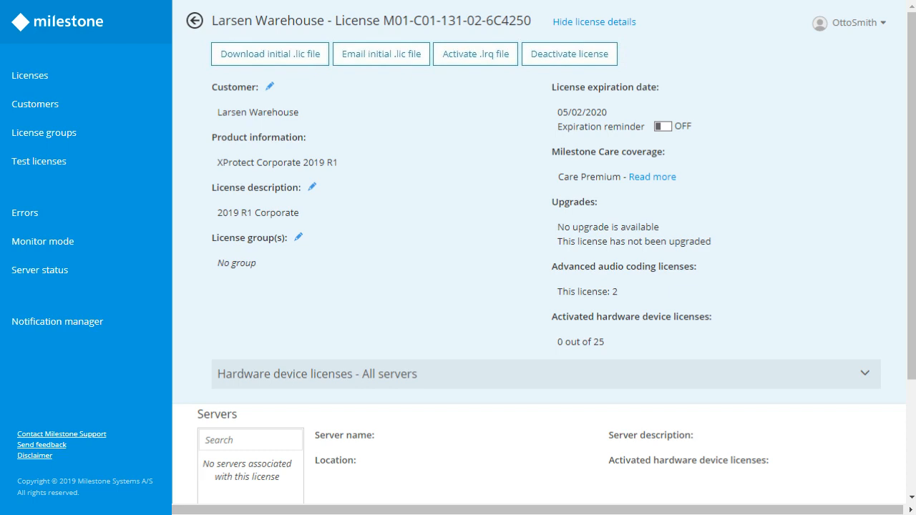
{"action": "mouse_move", "coordinate": [365, 274]}
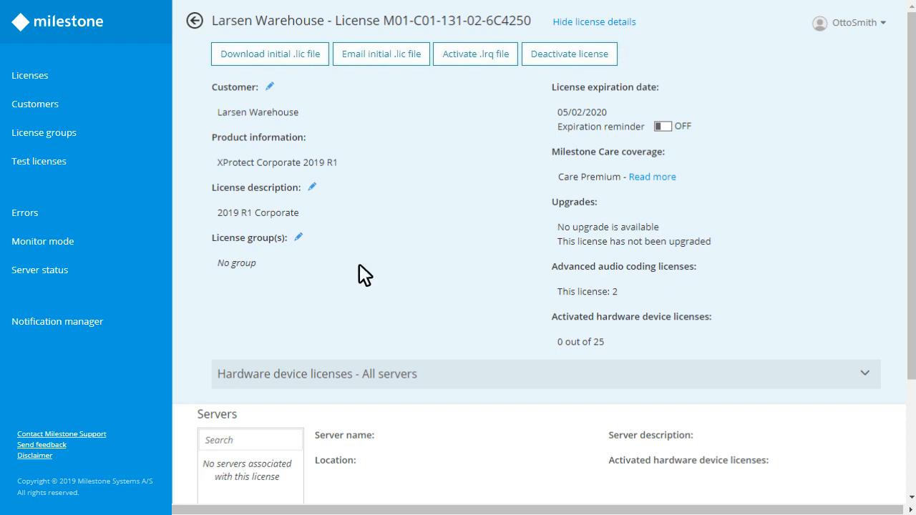
{"action": "mouse_move", "coordinate": [461, 80]}
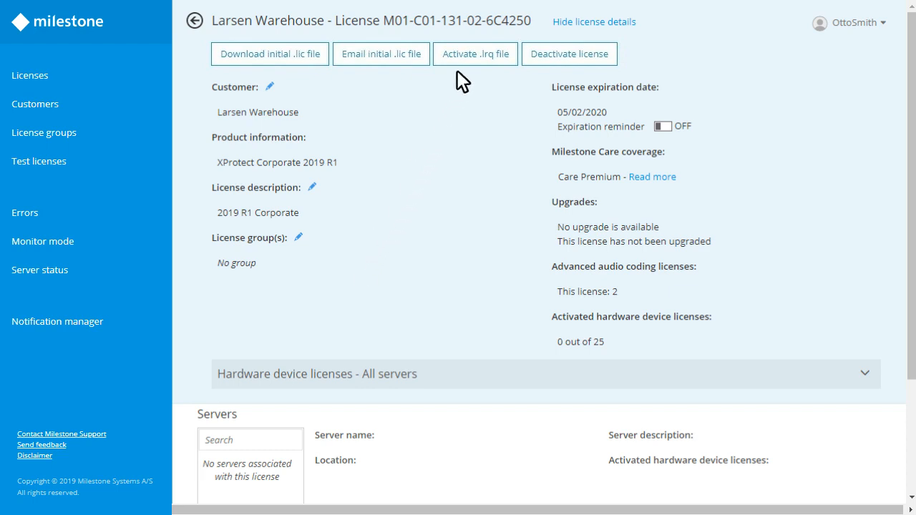
- Upload M01-C01-131-02-6C4250.lrq from USB STICK (E:) through Activate .lrq file for offline activation
{"action": "left_click", "coordinate": [476, 54]}
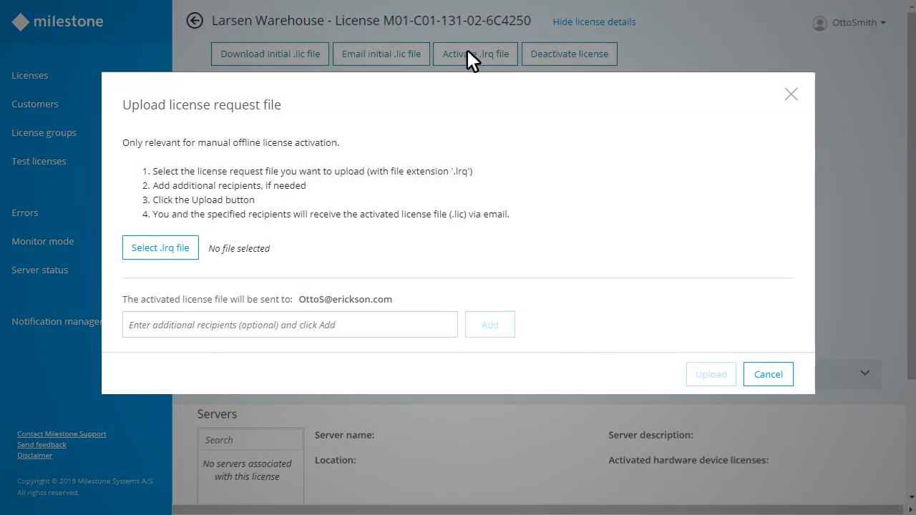
{"action": "mouse_move", "coordinate": [437, 83]}
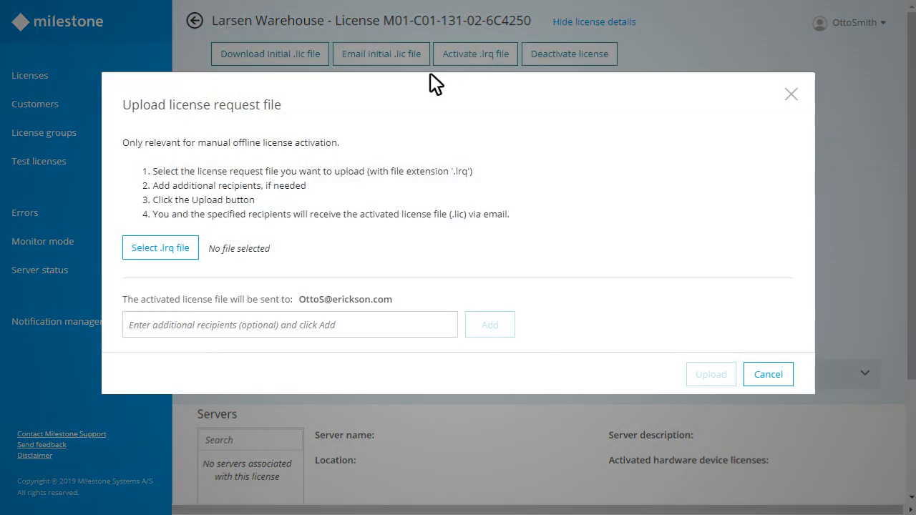
{"action": "left_click", "coordinate": [160, 248]}
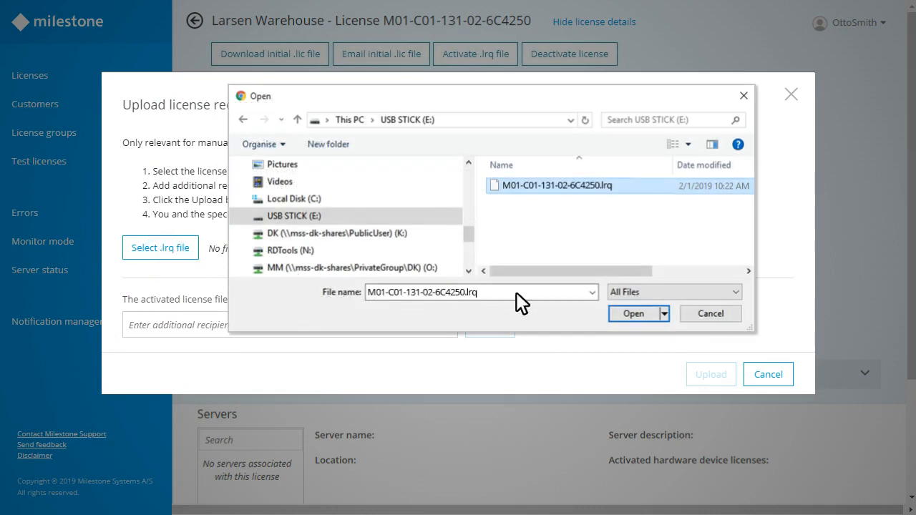
{"action": "left_click", "coordinate": [633, 313]}
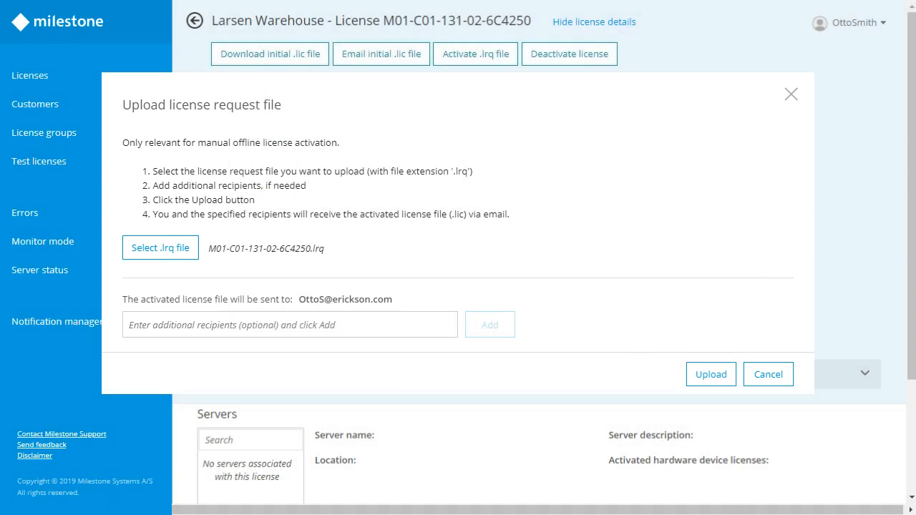
{"action": "mouse_move", "coordinate": [640, 322]}
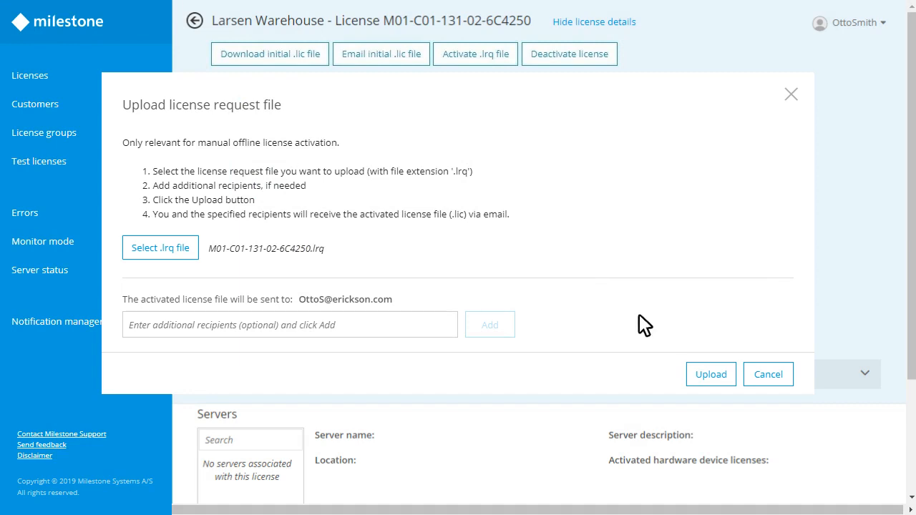
{"action": "left_click", "coordinate": [710, 375]}
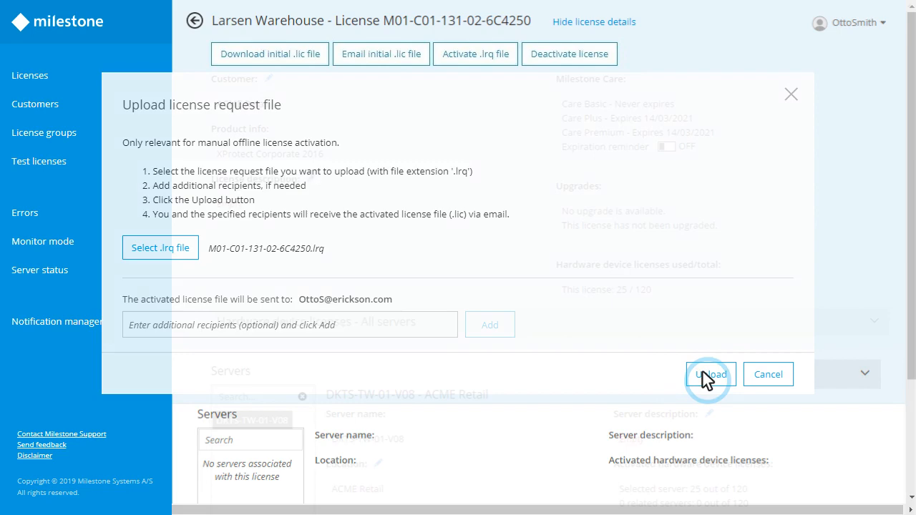
{"action": "left_click", "coordinate": [710, 375]}
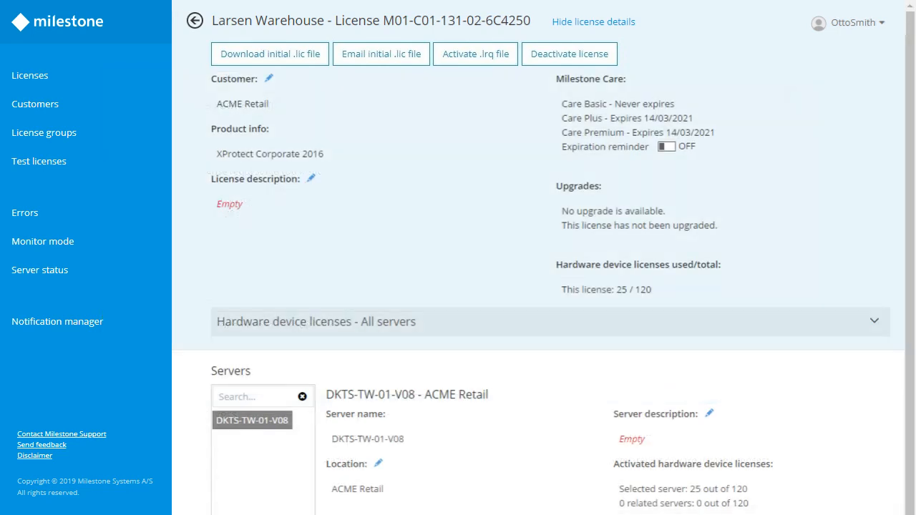